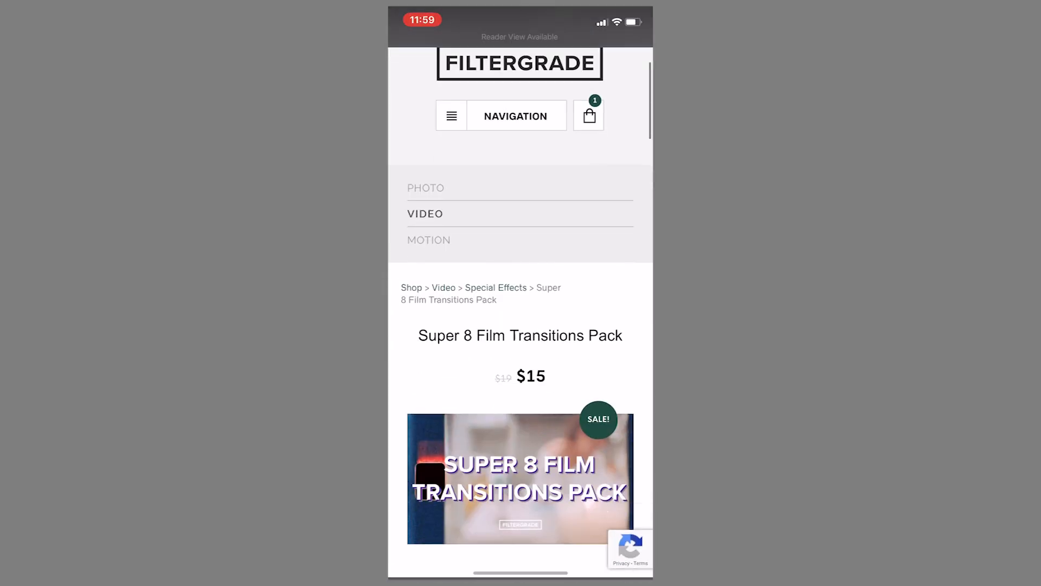
Download the Super 8 Film Transitions Pack zip (81.9 MB) from FilterGrade's account downloads
{"action": "scroll", "scroll_direction": "down", "scroll_amount": 3}
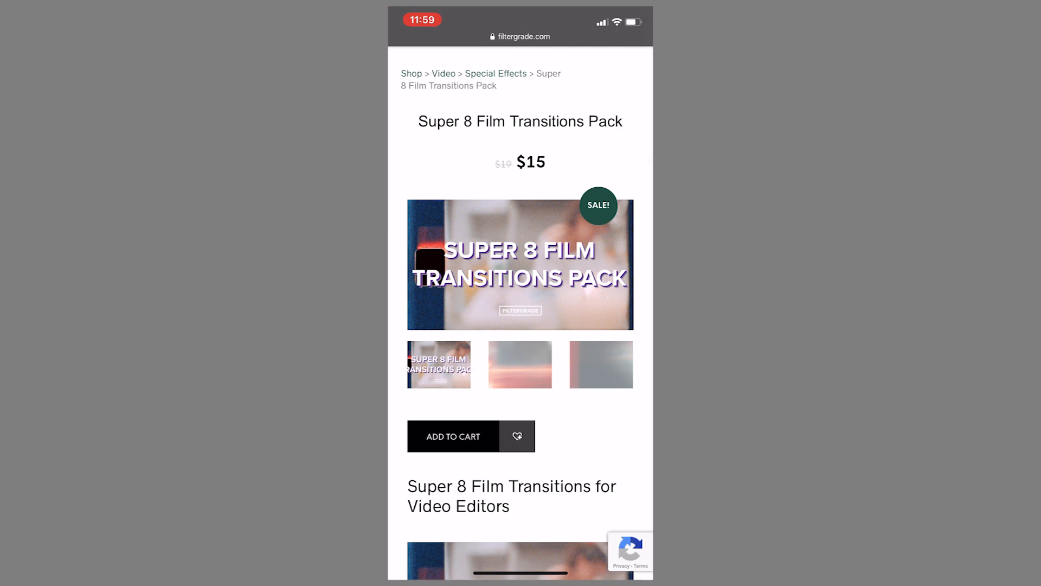
{"action": "left_click", "coordinate": [520, 364]}
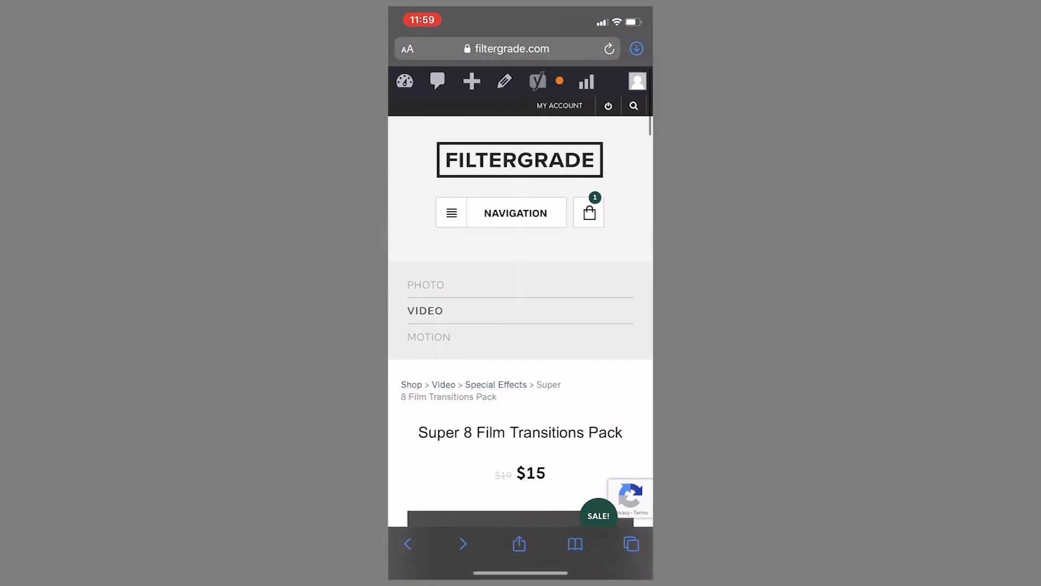
{"action": "left_click", "coordinate": [559, 104]}
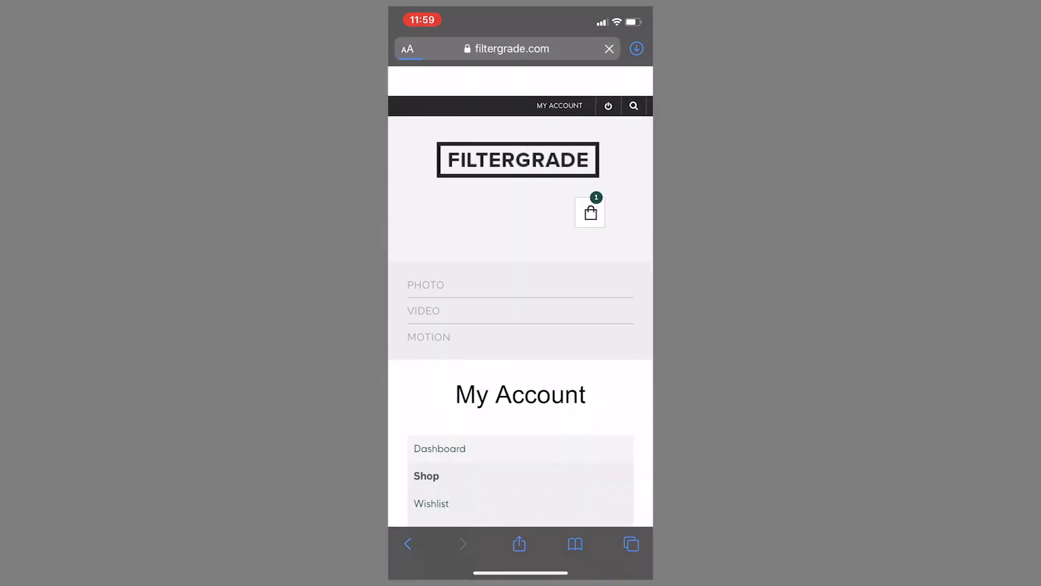
{"action": "scroll", "scroll_direction": "down", "scroll_amount": 3}
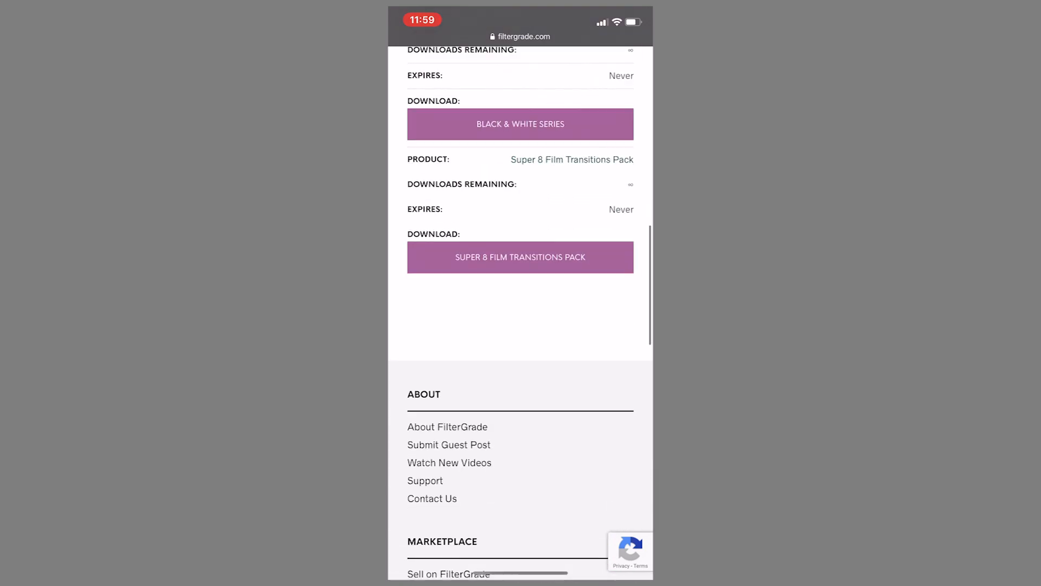
{"action": "scroll", "scroll_direction": "up", "scroll_amount": 3}
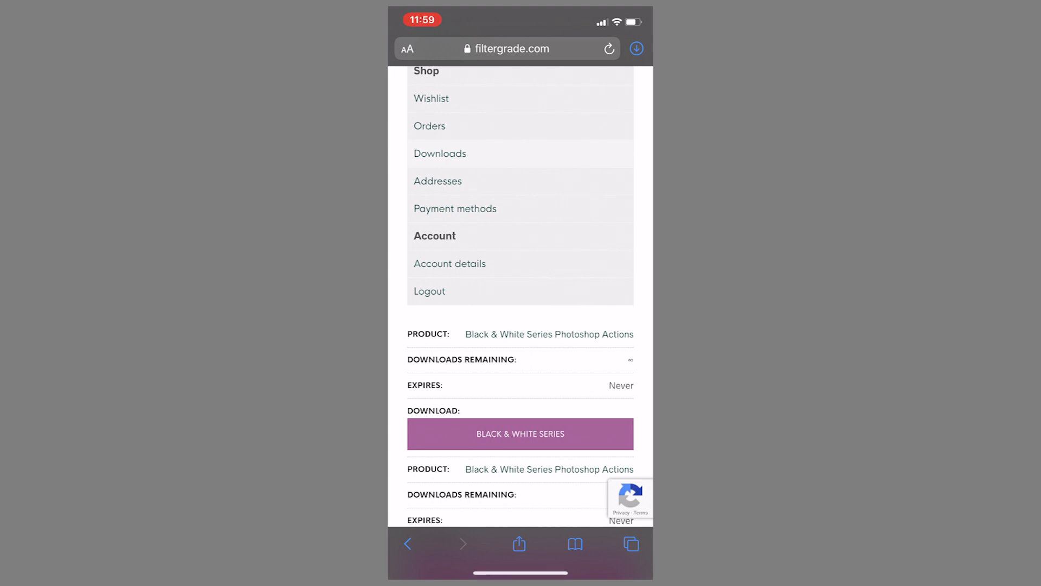
{"action": "left_click", "coordinate": [635, 49]}
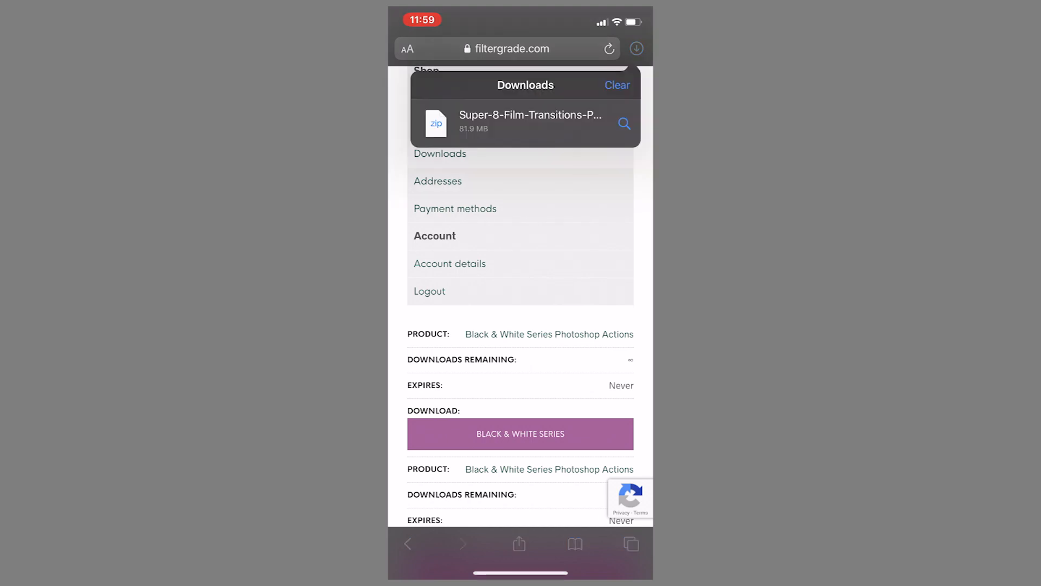
Reveal the downloaded zip in Files and browse the extracted numbered transition clips
{"action": "left_click", "coordinate": [624, 124]}
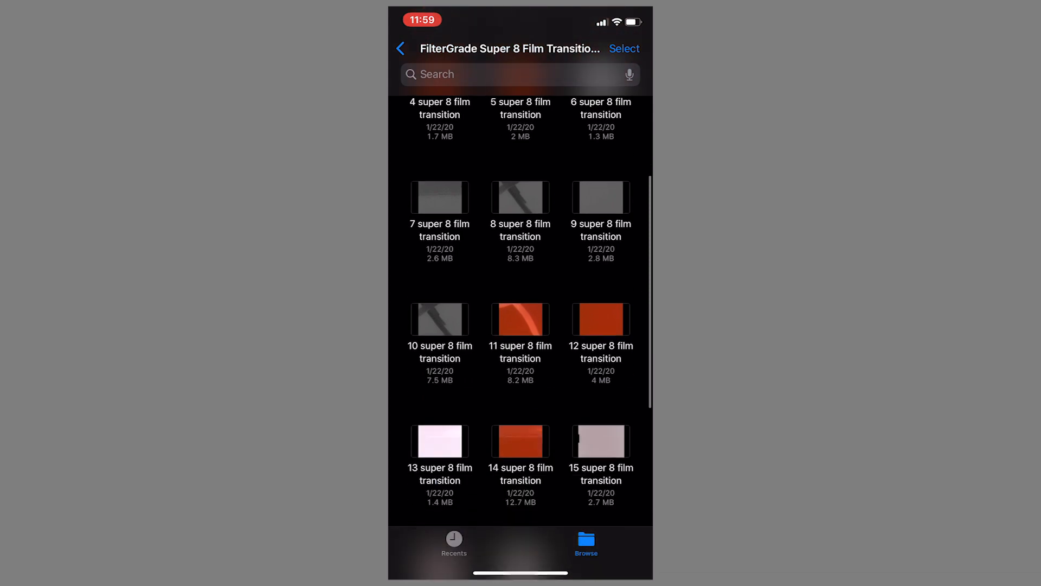
{"action": "scroll", "scroll_direction": "down", "scroll_amount": 3}
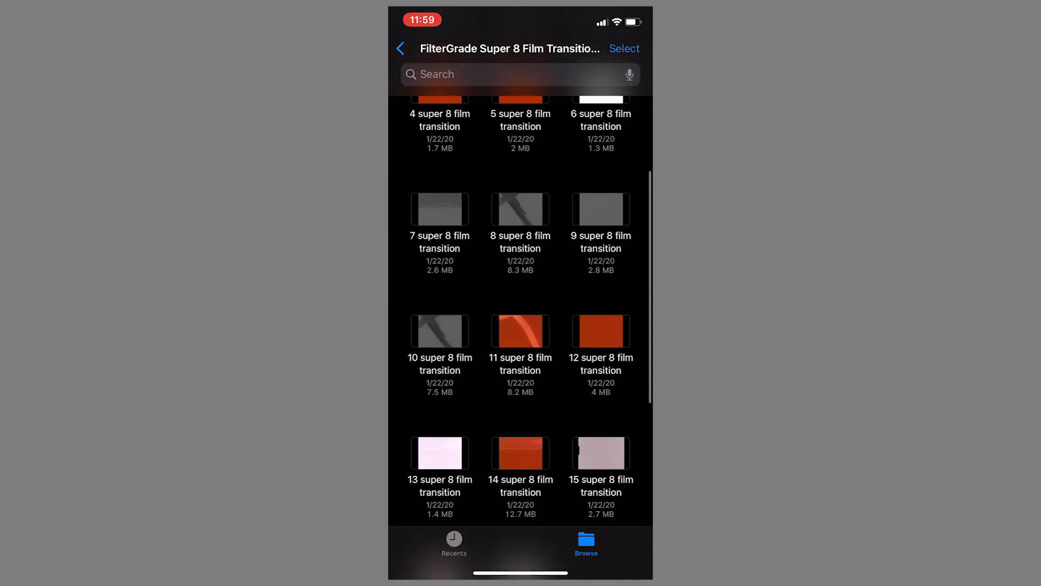
Save Super 8 transition clips 11 and 12 to the photo library
{"action": "left_click", "coordinate": [520, 331]}
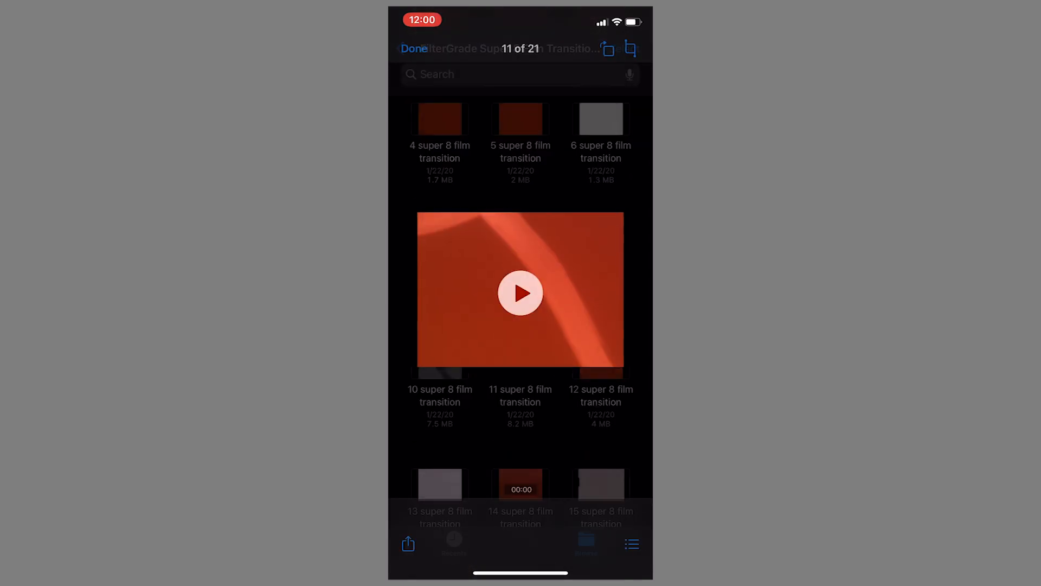
{"action": "left_click", "coordinate": [408, 543]}
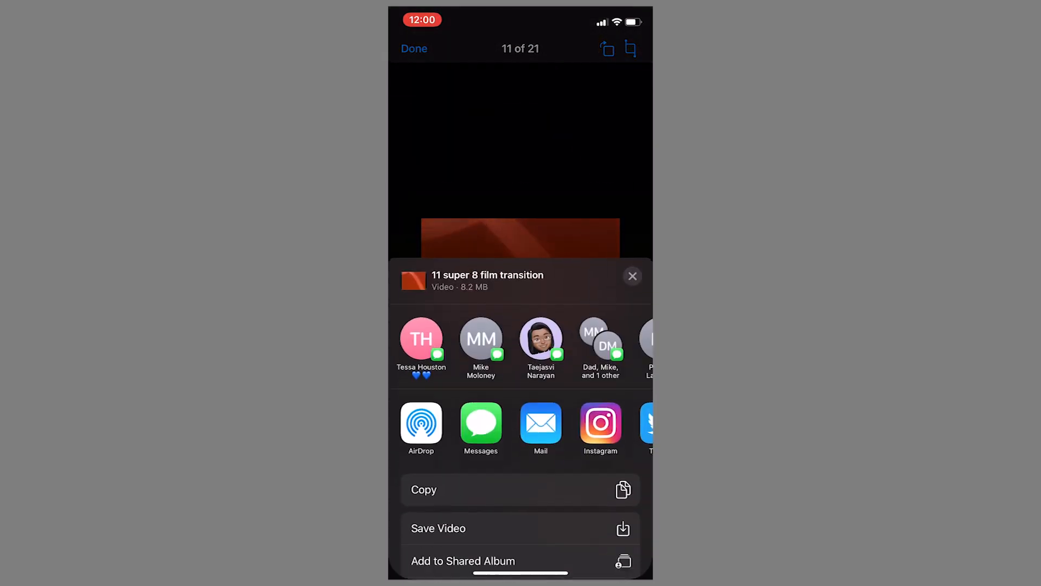
{"action": "left_click", "coordinate": [630, 275]}
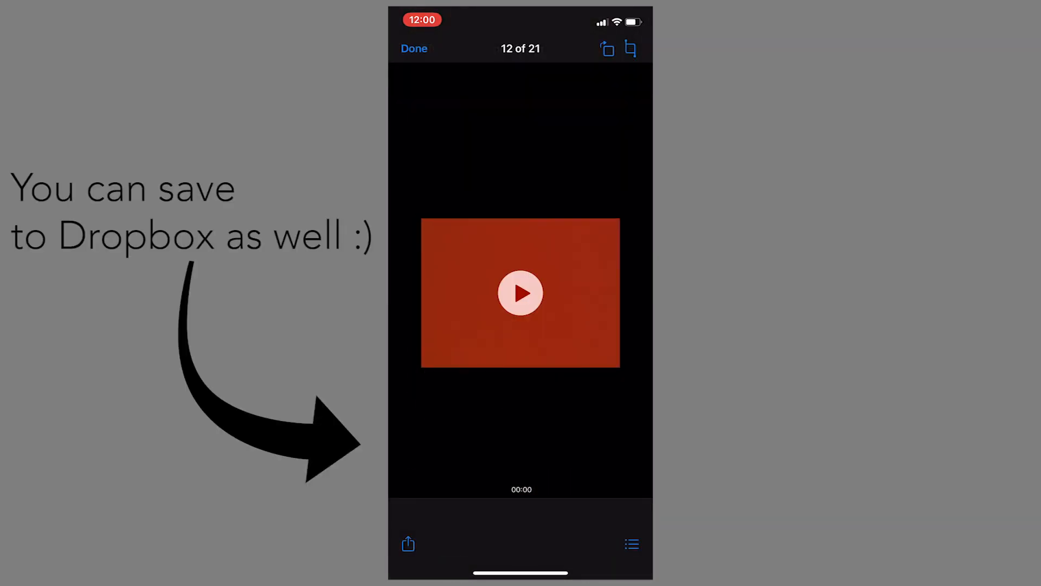
{"action": "left_click", "coordinate": [408, 544]}
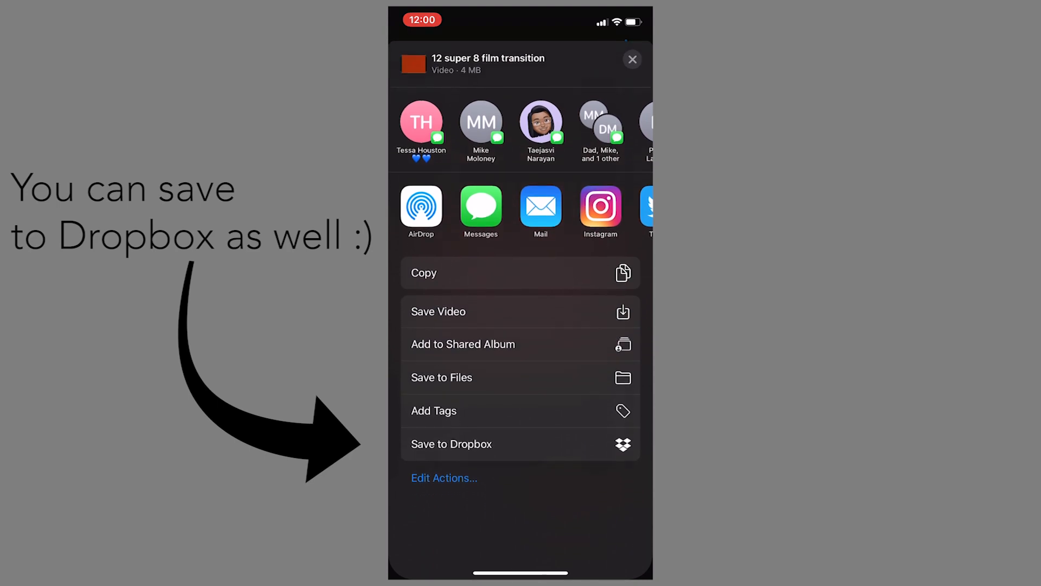
{"action": "left_click", "coordinate": [631, 59]}
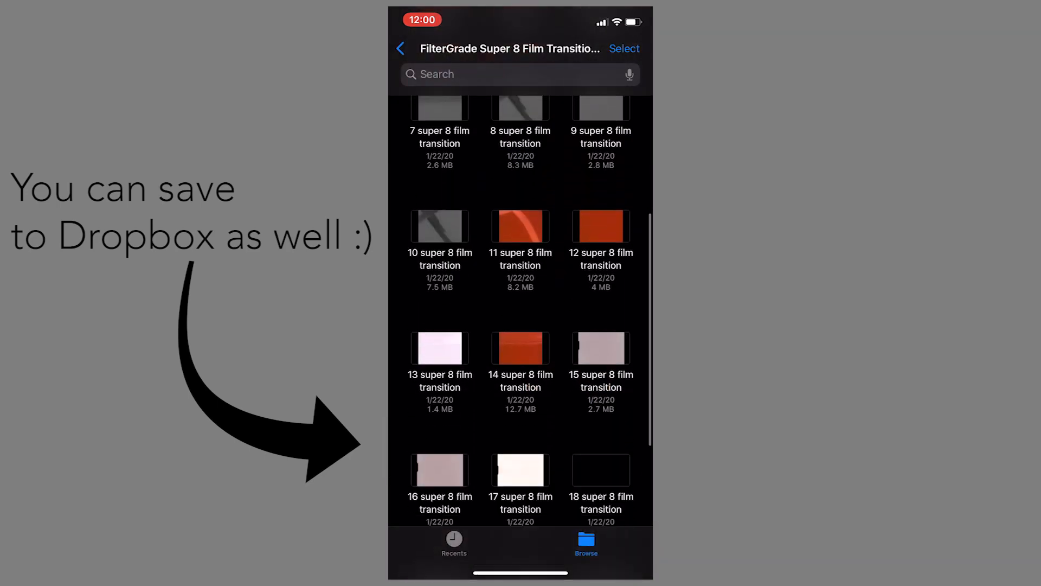
Preview clip 13, then save transition clip 17 to the photo library
{"action": "left_click", "coordinate": [439, 347]}
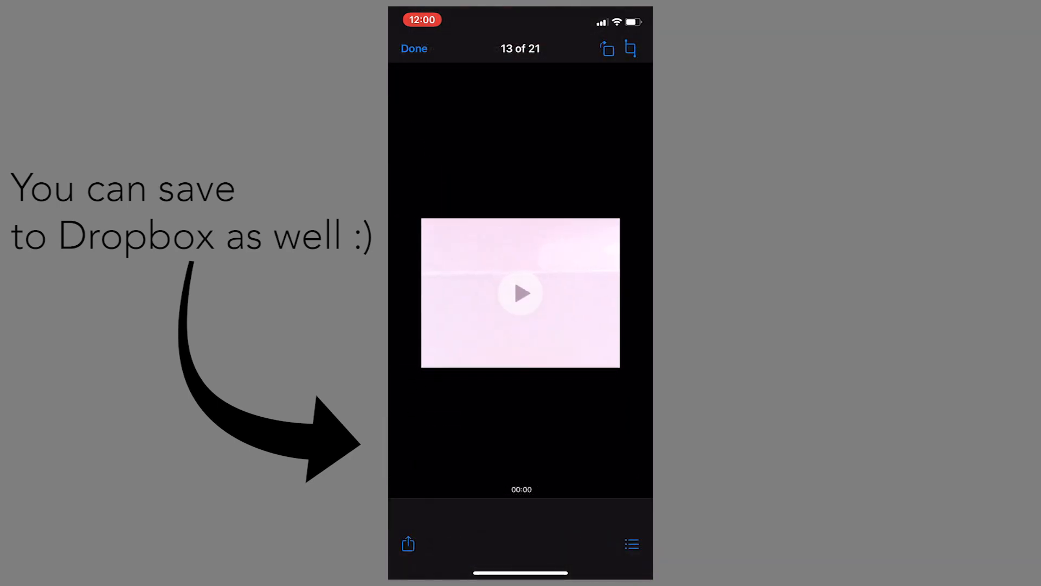
{"action": "left_click", "coordinate": [407, 544]}
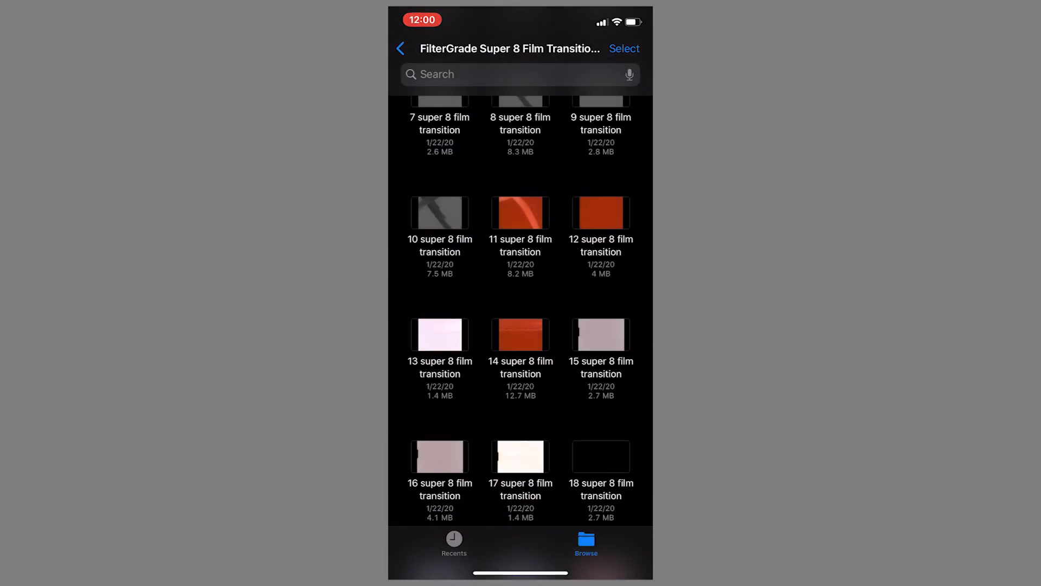
{"action": "scroll", "scroll_direction": "up", "scroll_amount": 3}
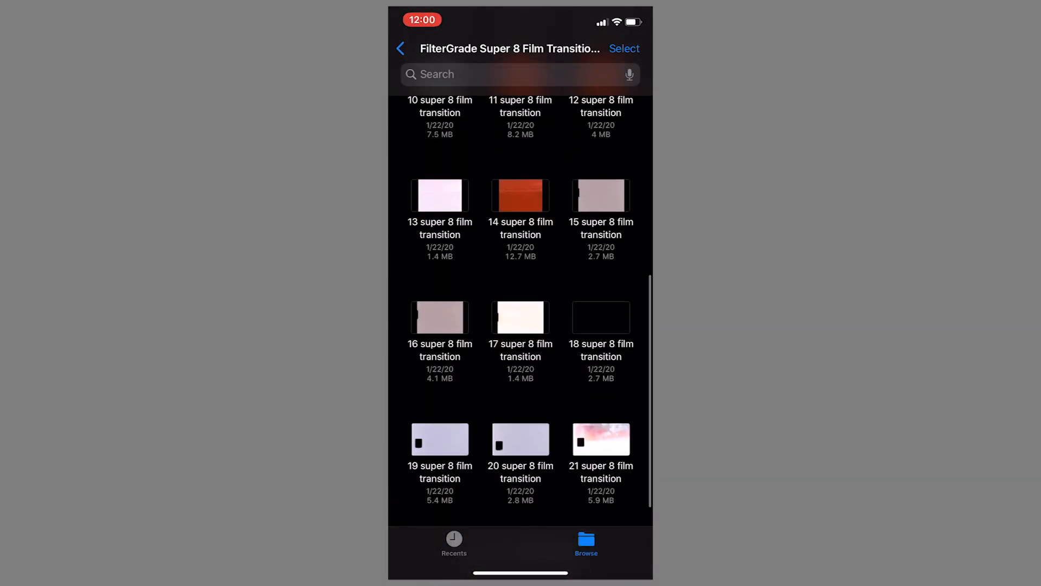
{"action": "left_click", "coordinate": [521, 316]}
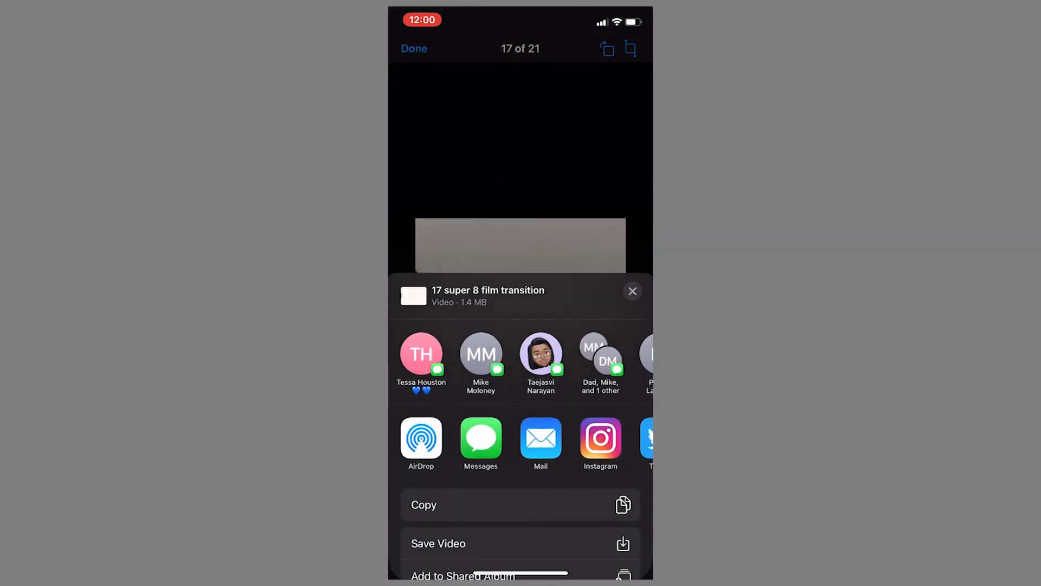
{"action": "left_click", "coordinate": [631, 290]}
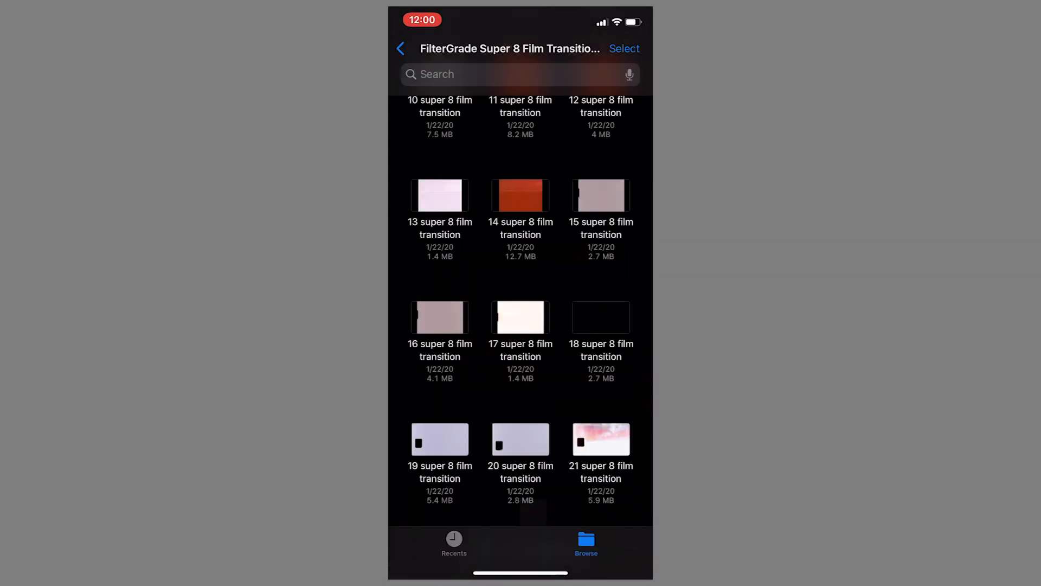
Go to the Home Screen and launch Premiere Rush on a new untitled project
{"action": "scroll", "scroll_direction": "up", "scroll_amount": 3}
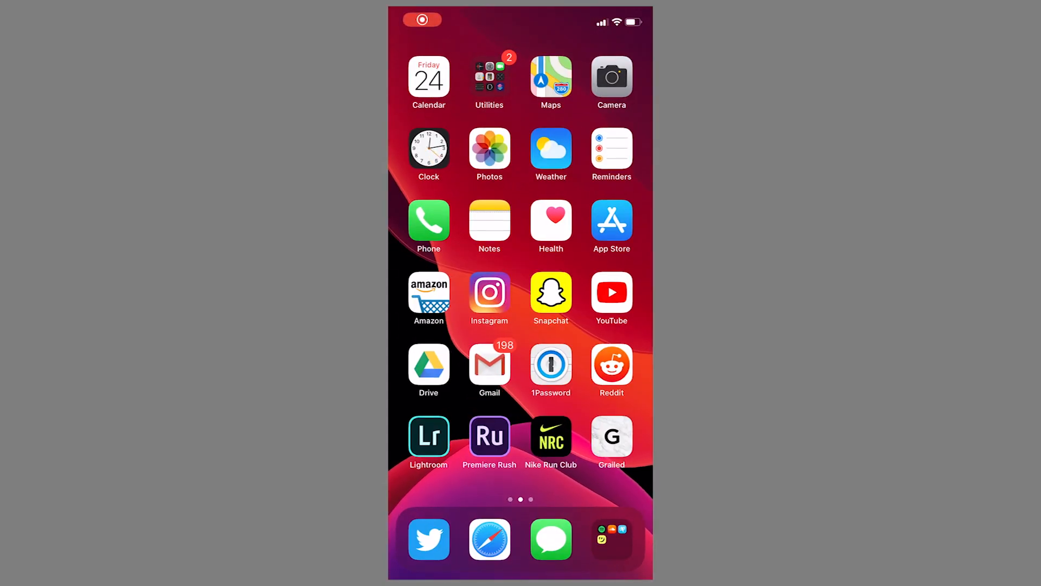
{"action": "left_click", "coordinate": [490, 437]}
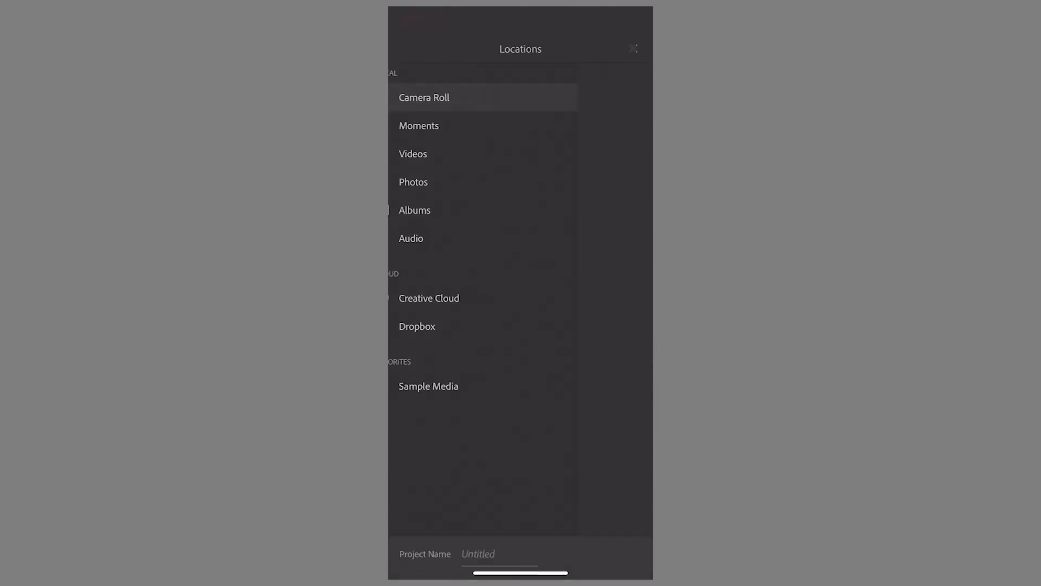
Pick the beach video, a second clip and the ocean water video from Camera Roll and create the project
{"action": "left_click", "coordinate": [423, 97]}
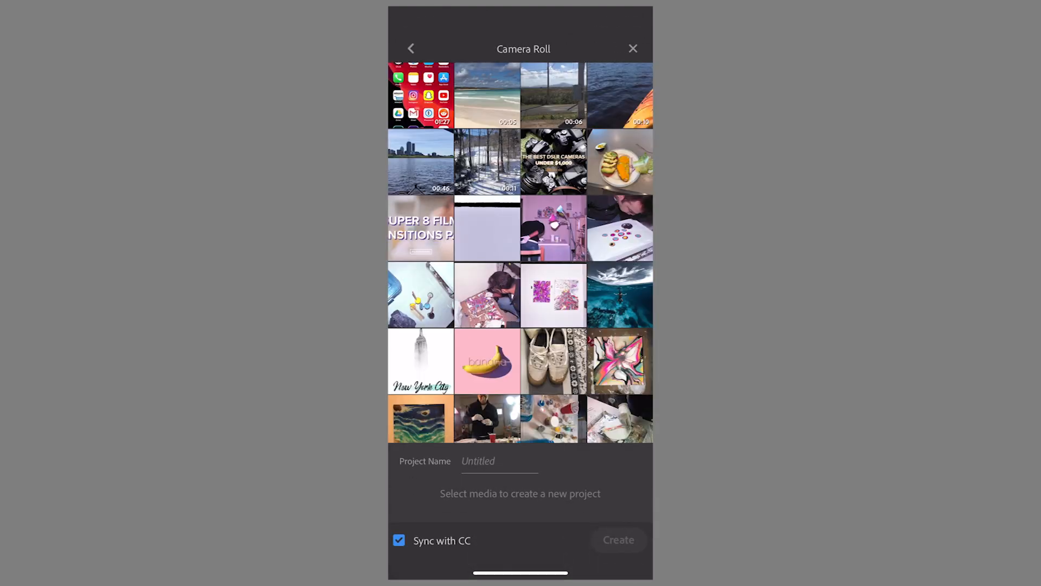
{"action": "left_click", "coordinate": [552, 94]}
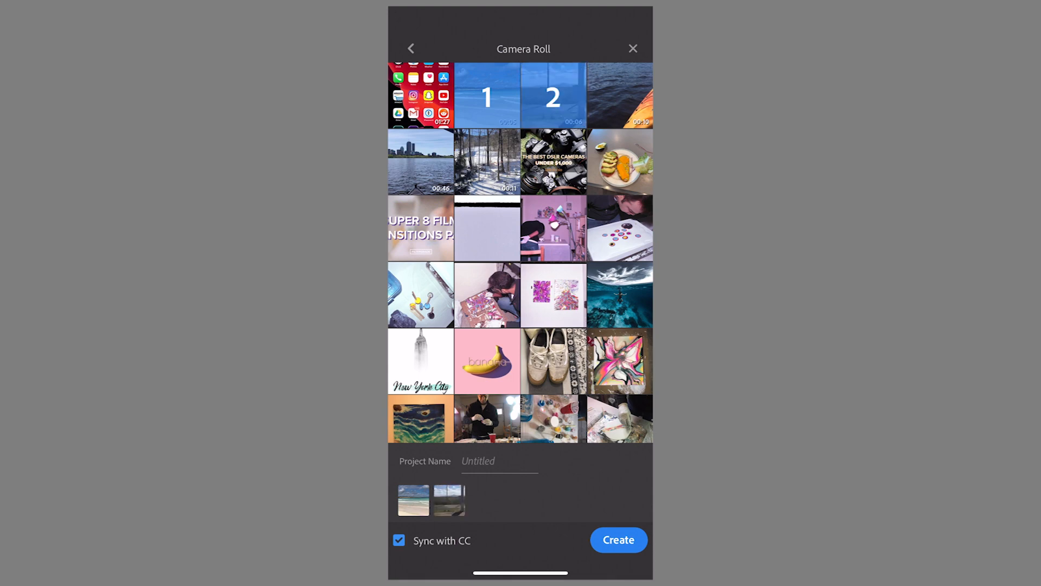
{"action": "left_click", "coordinate": [619, 95]}
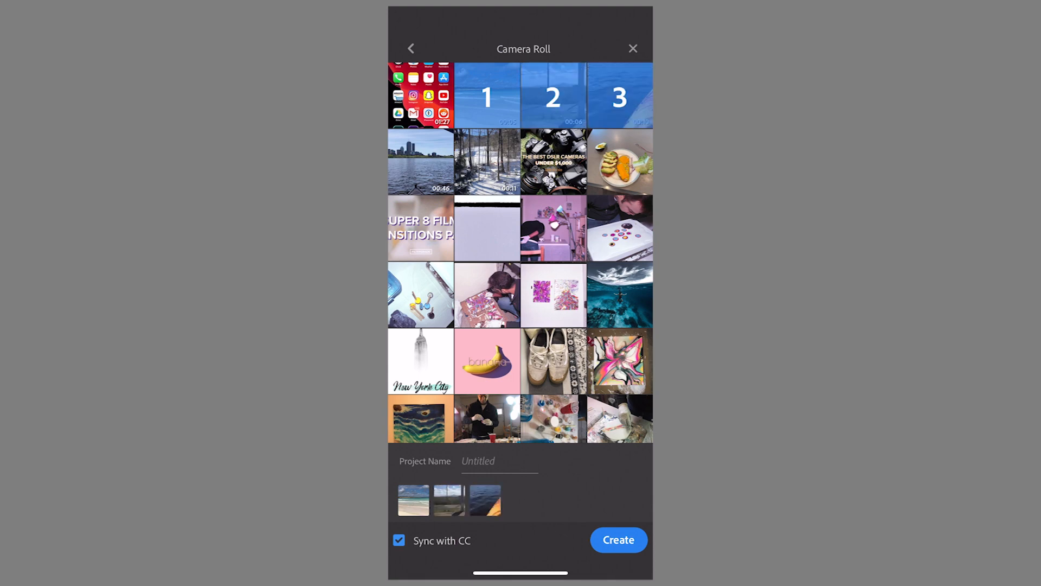
{"action": "left_click", "coordinate": [500, 461]}
{"action": "type", "text": "How to"}
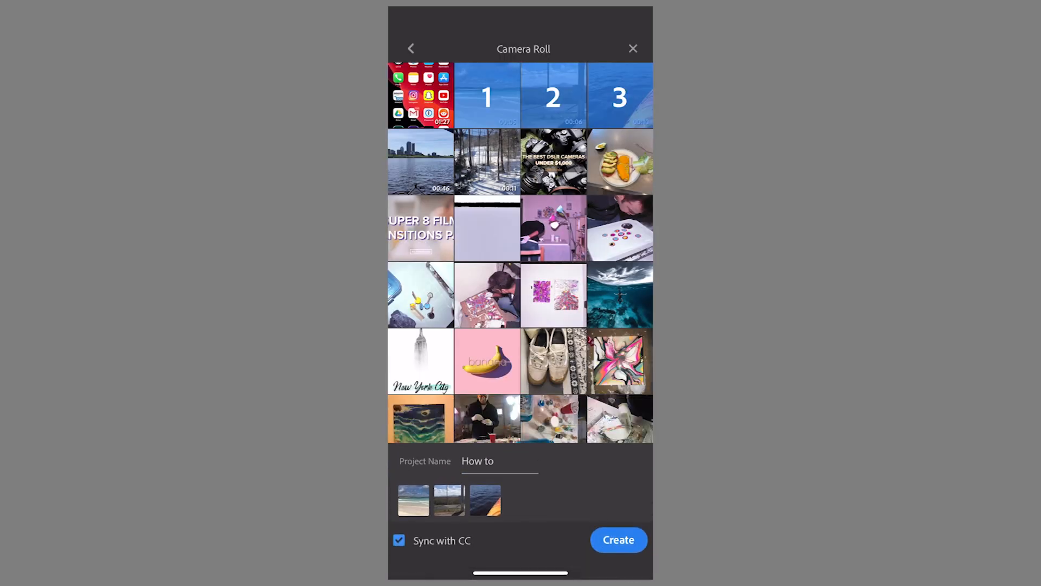
{"action": "left_click", "coordinate": [618, 539]}
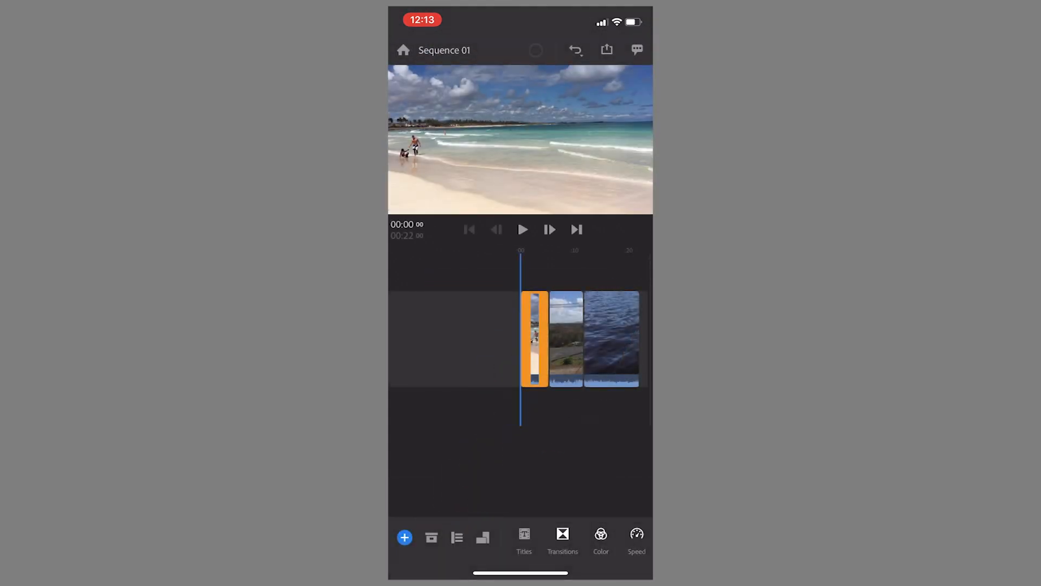
Add more media from Dropbox, browsing the Super 8 Film Transitions folder
{"action": "left_click", "coordinate": [404, 538]}
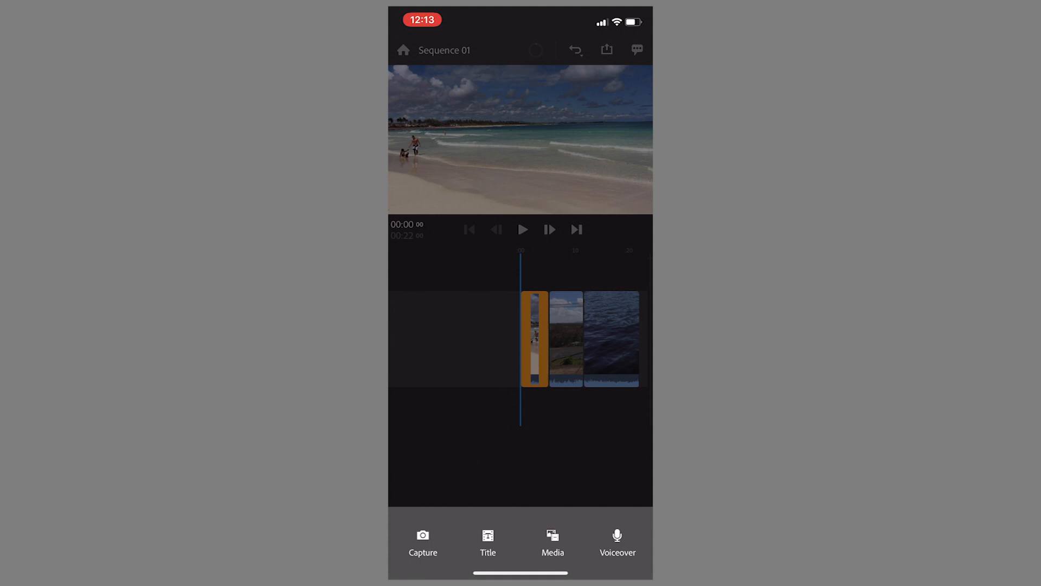
{"action": "left_click", "coordinate": [553, 541]}
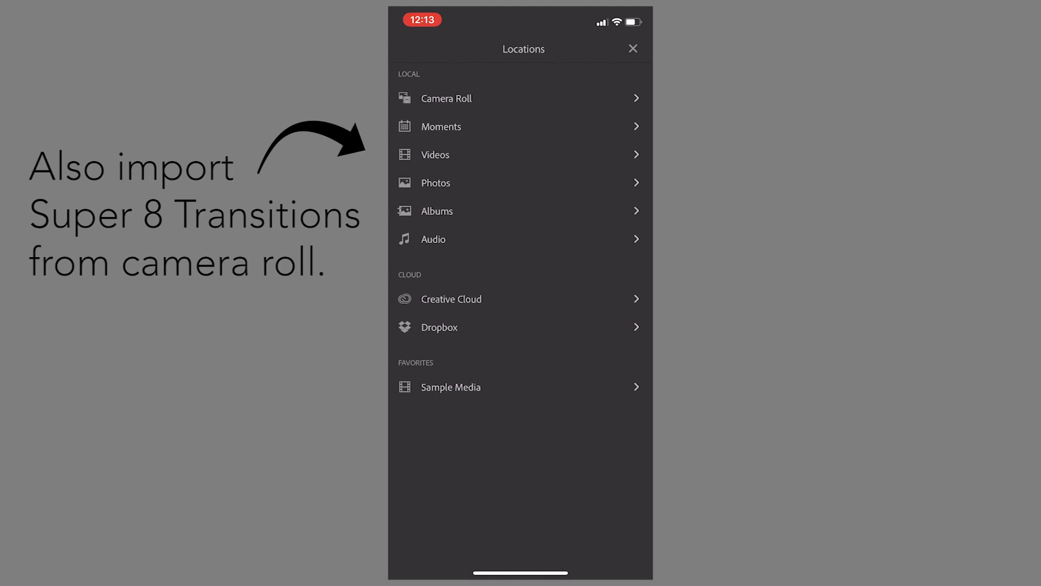
{"action": "left_click", "coordinate": [438, 327]}
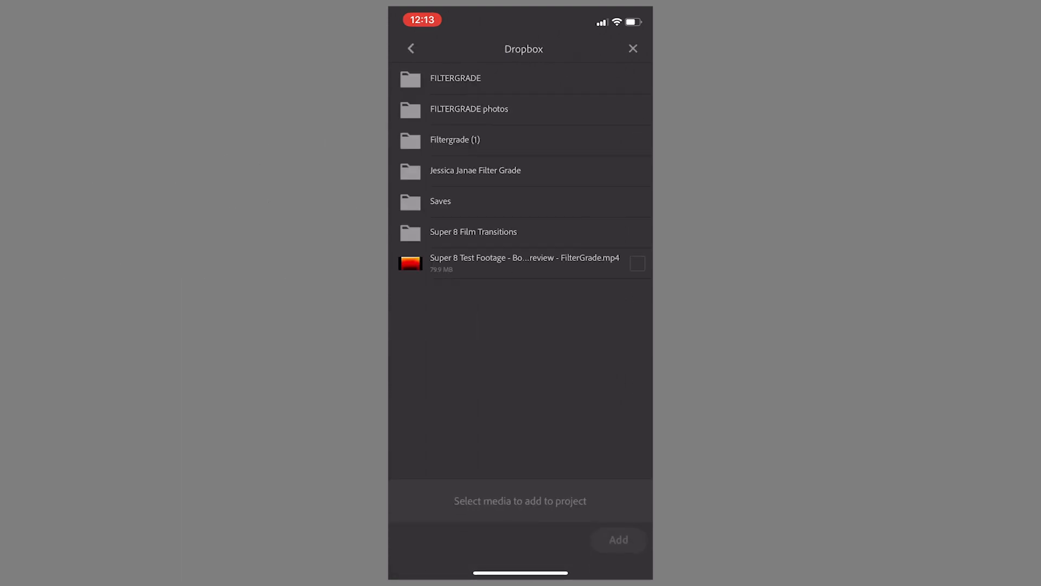
{"action": "left_click", "coordinate": [474, 231]}
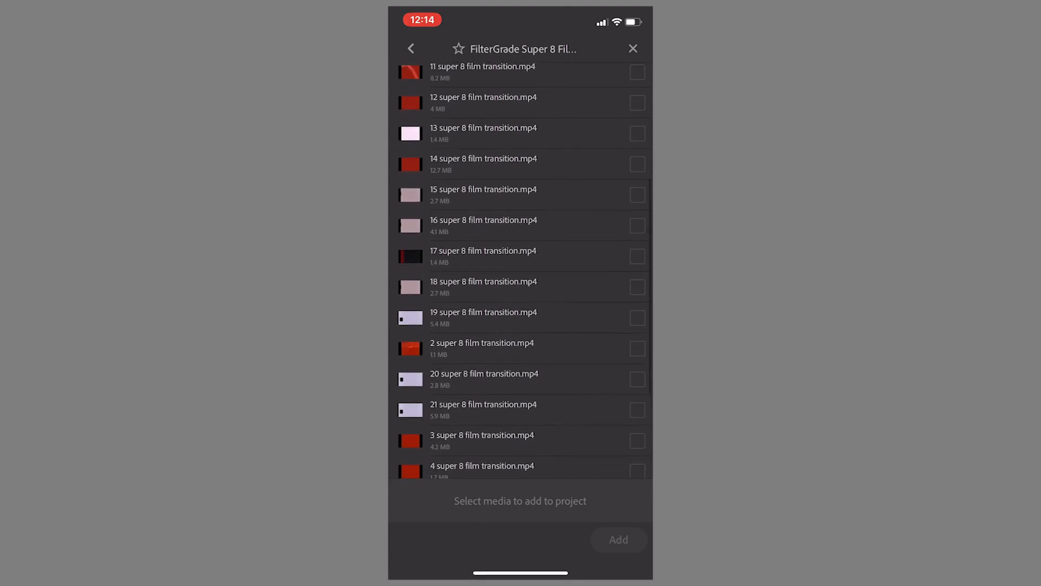
Select transitions 18, 17, 13, 12 and 11 and add them to Sequence 01
{"action": "left_click", "coordinate": [635, 317]}
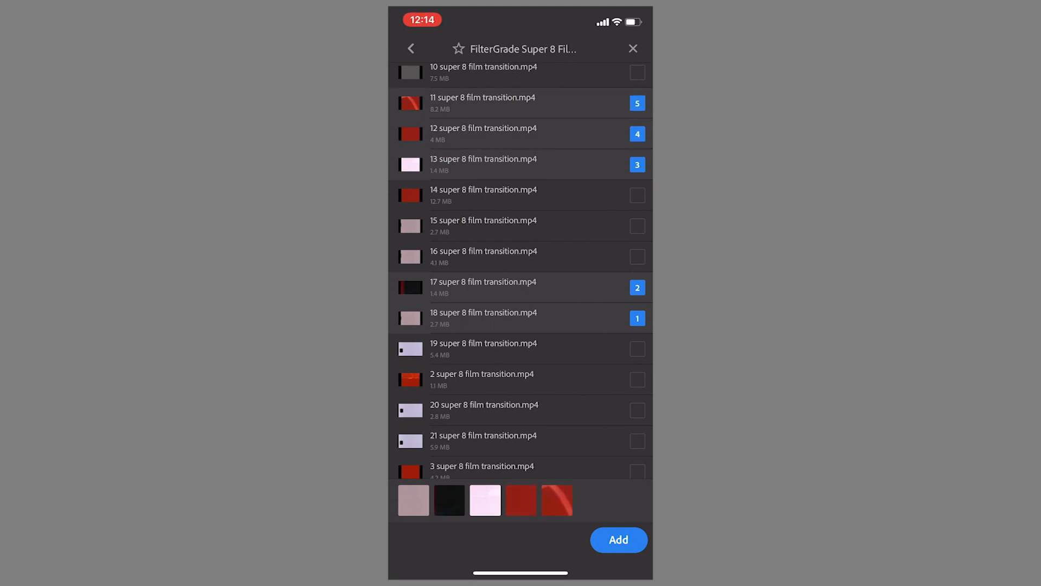
{"action": "left_click", "coordinate": [618, 539]}
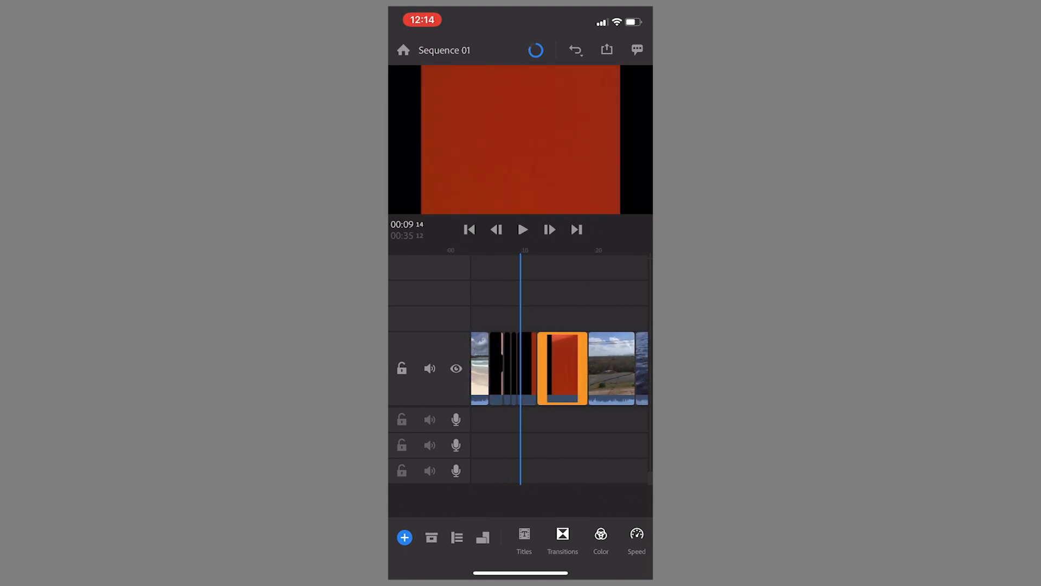
Drag the red, pale pink and other transition clips between the videos, a red one first
{"action": "left_click", "coordinate": [523, 229]}
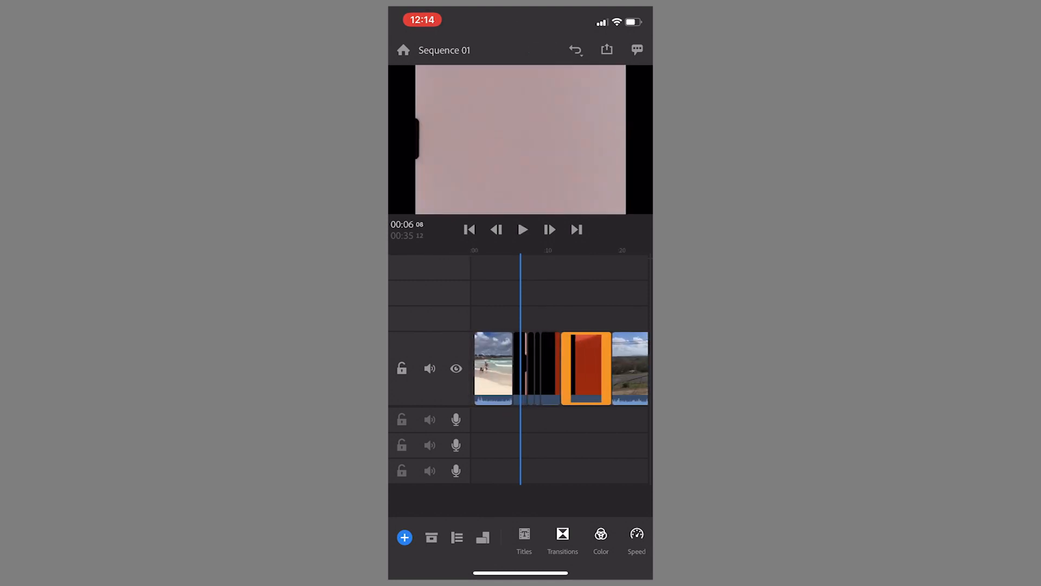
{"action": "left_click", "coordinate": [523, 229]}
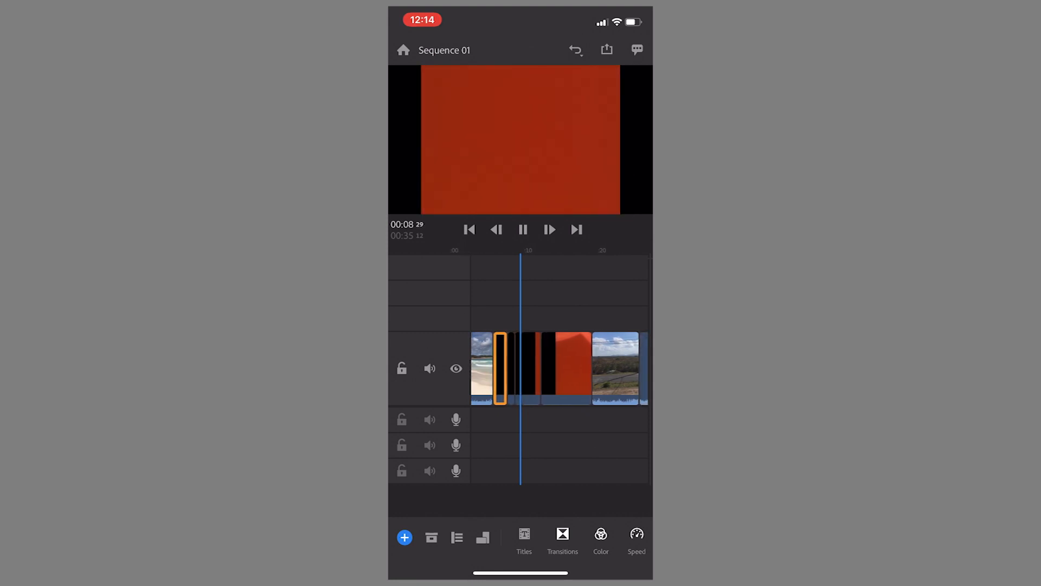
{"action": "left_click", "coordinate": [523, 229]}
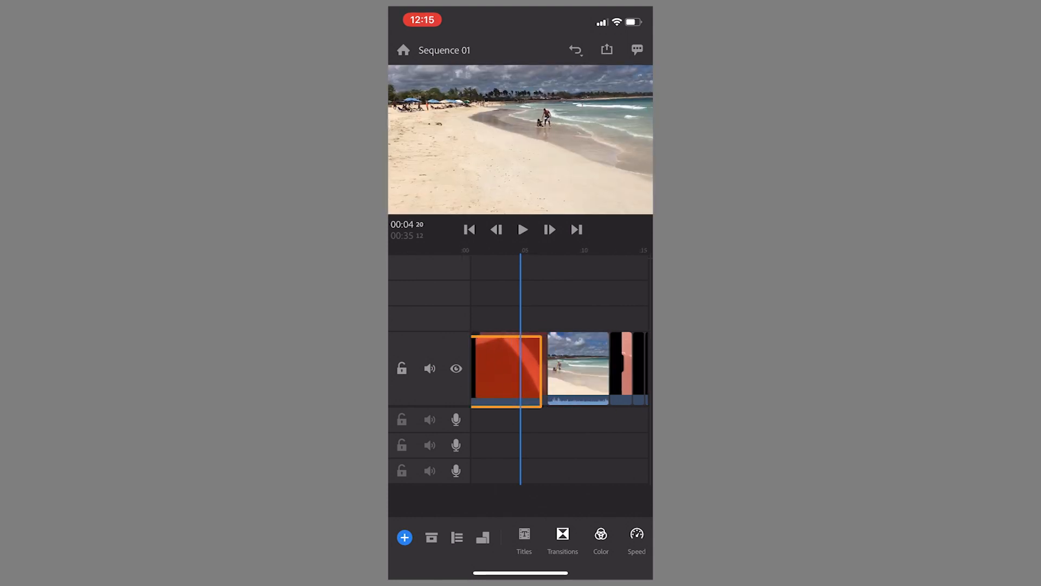
{"action": "left_click", "coordinate": [468, 229]}
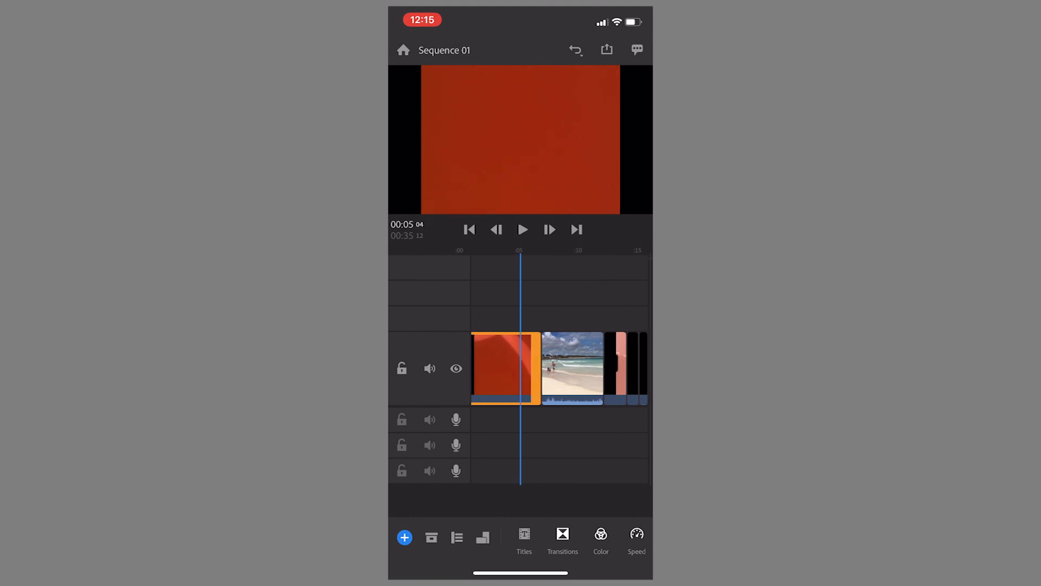
{"action": "left_click", "coordinate": [522, 229]}
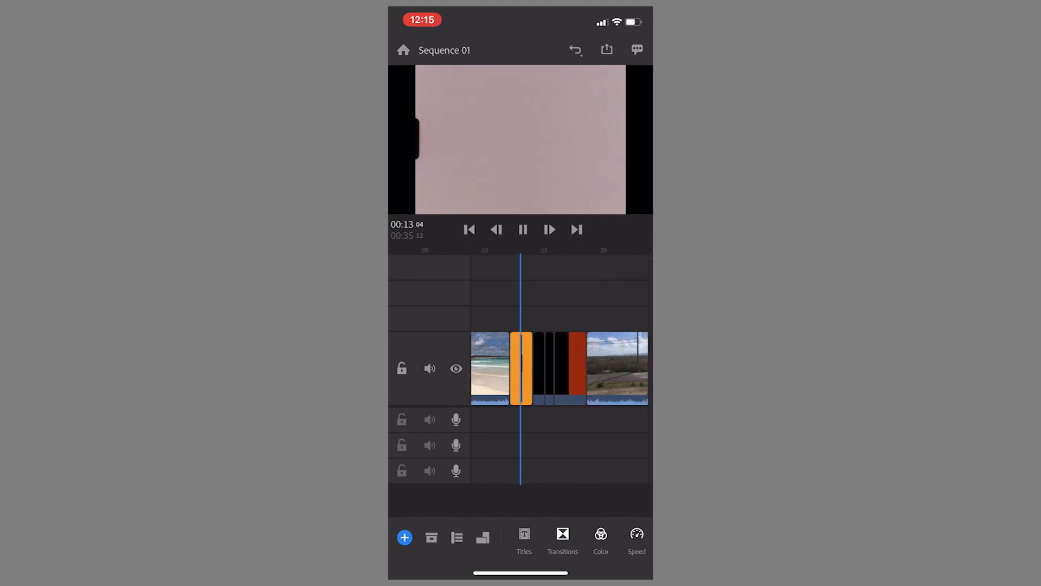
{"action": "left_click", "coordinate": [522, 229]}
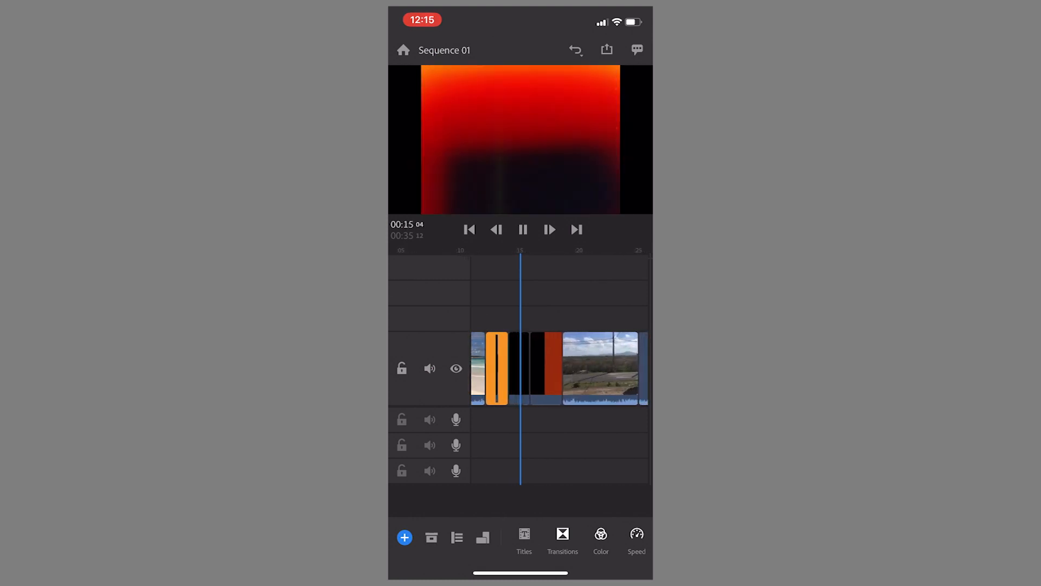
{"action": "left_click", "coordinate": [522, 228]}
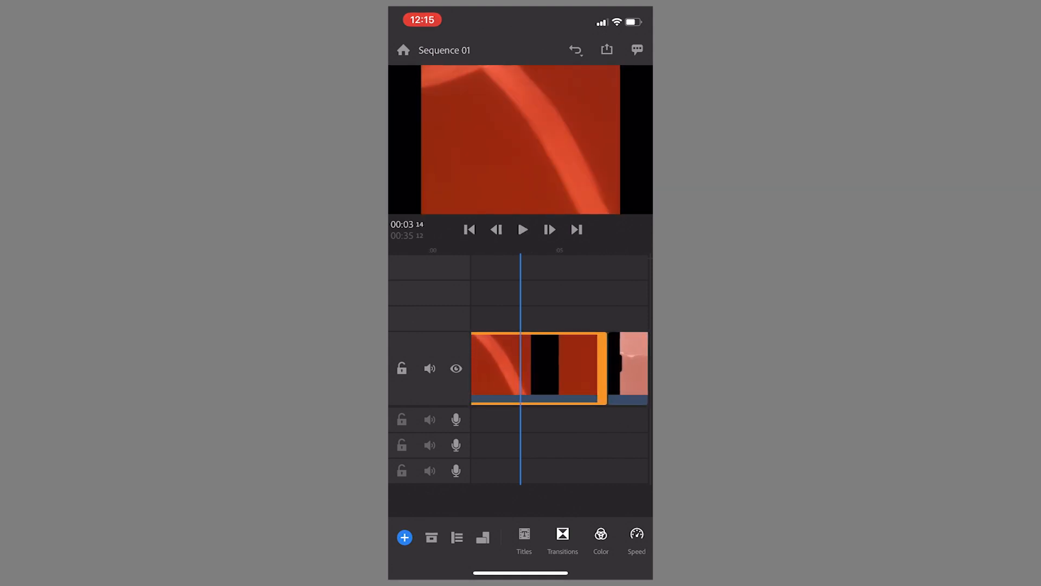
Trim the opening red transition and adjust the white one after the beach clip, totalling 00:33
{"action": "left_click", "coordinate": [523, 229]}
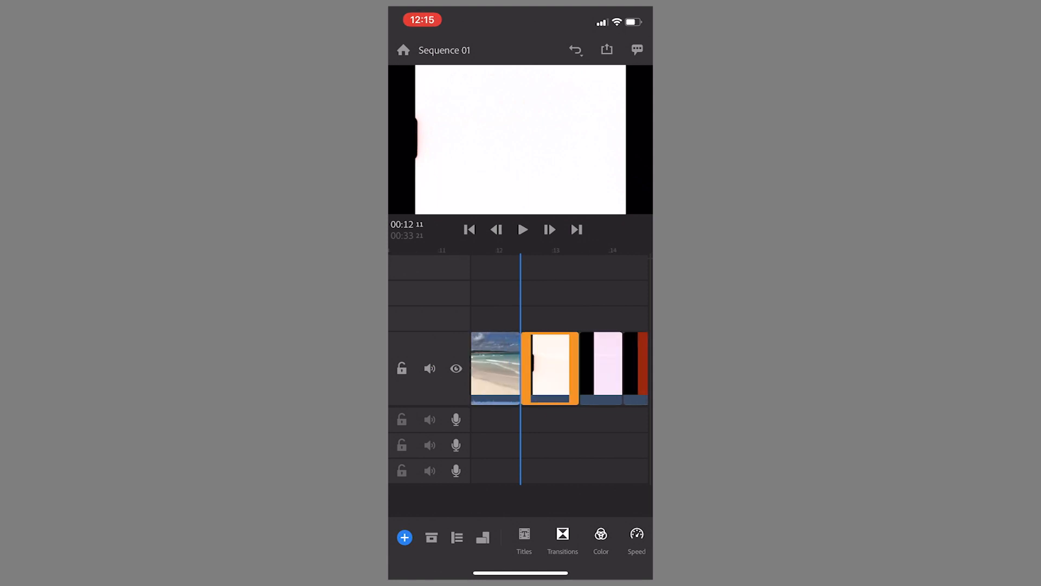
{"action": "left_click", "coordinate": [548, 369]}
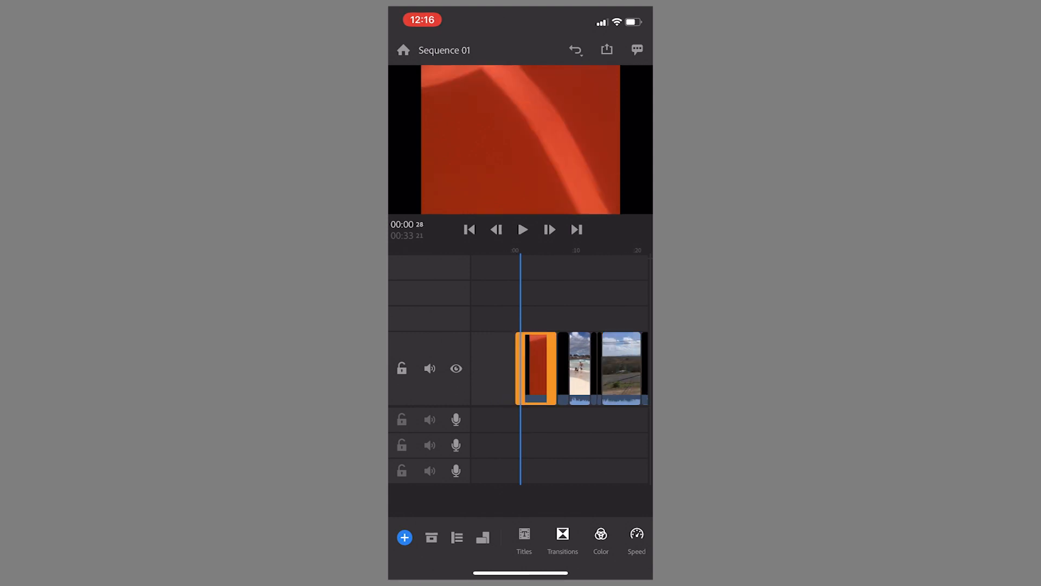
Play the 33-second sequence through to the kayak clip, then show the add-content options
{"action": "left_click", "coordinate": [523, 229]}
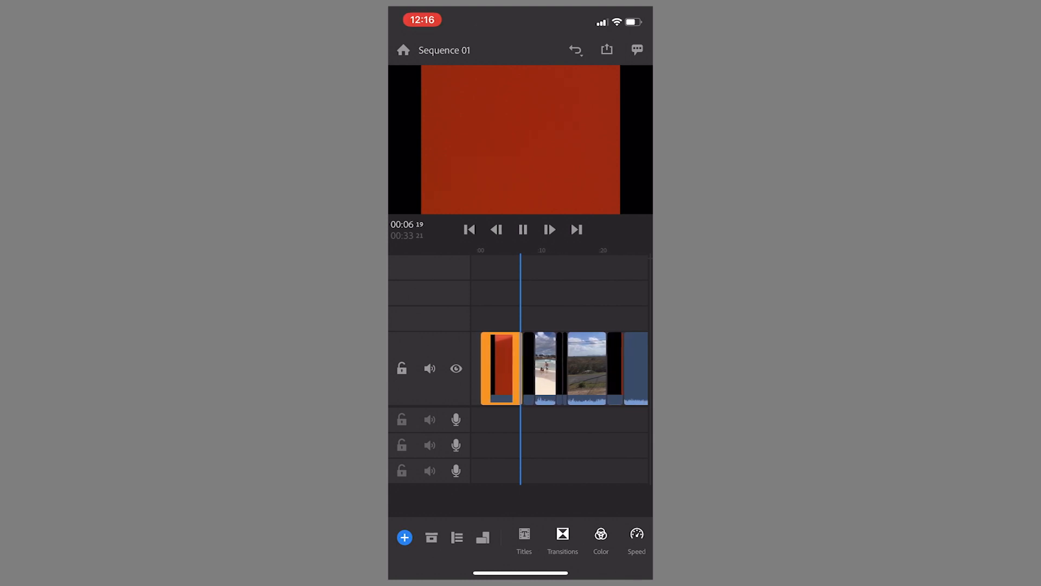
{"action": "left_click", "coordinate": [523, 229]}
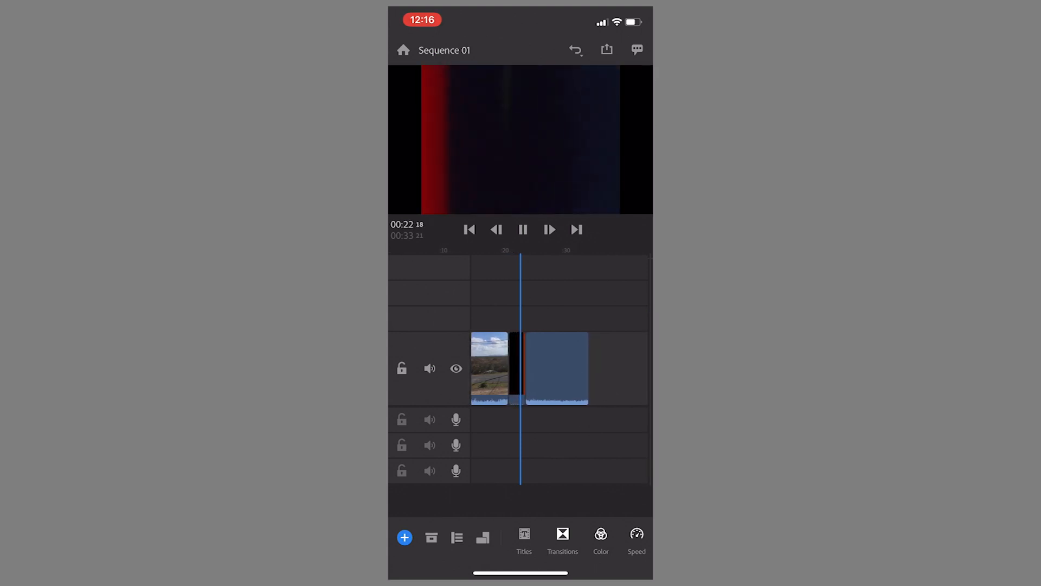
{"action": "left_click", "coordinate": [523, 229]}
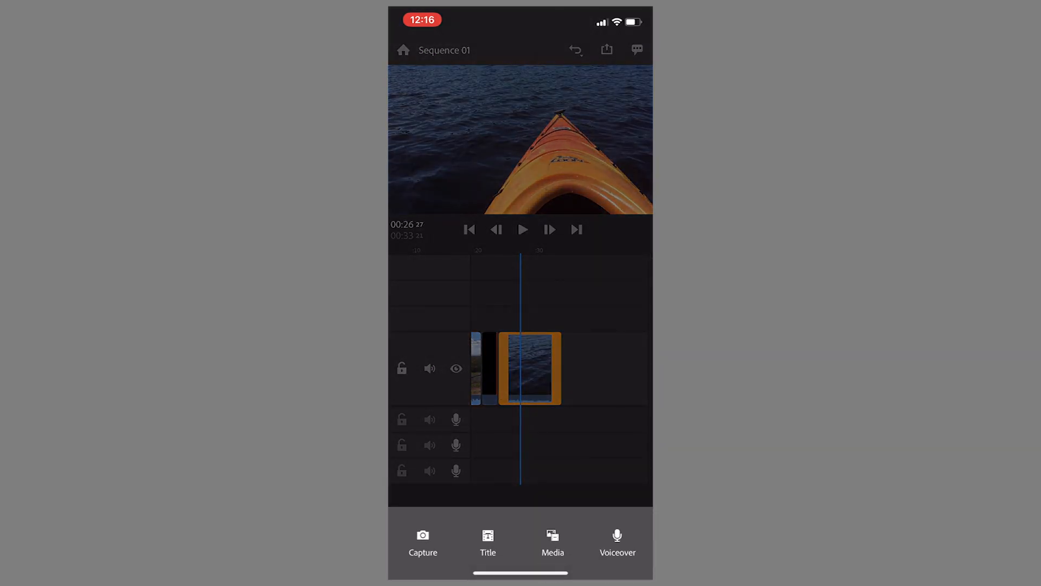
Import the Drunk_Text music file from media into the timeline under the video clips
{"action": "left_click", "coordinate": [552, 541]}
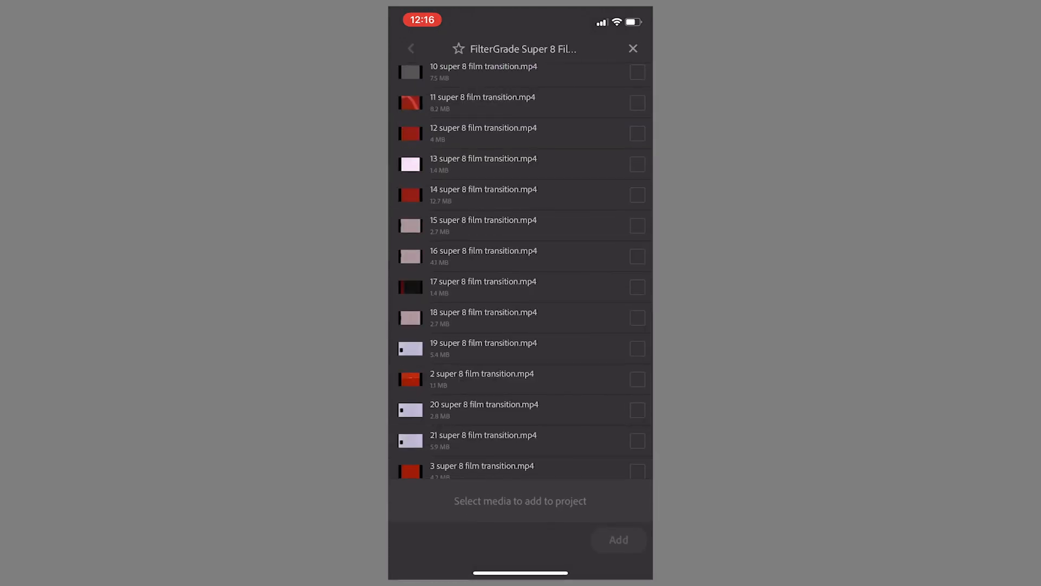
{"action": "left_click", "coordinate": [617, 539]}
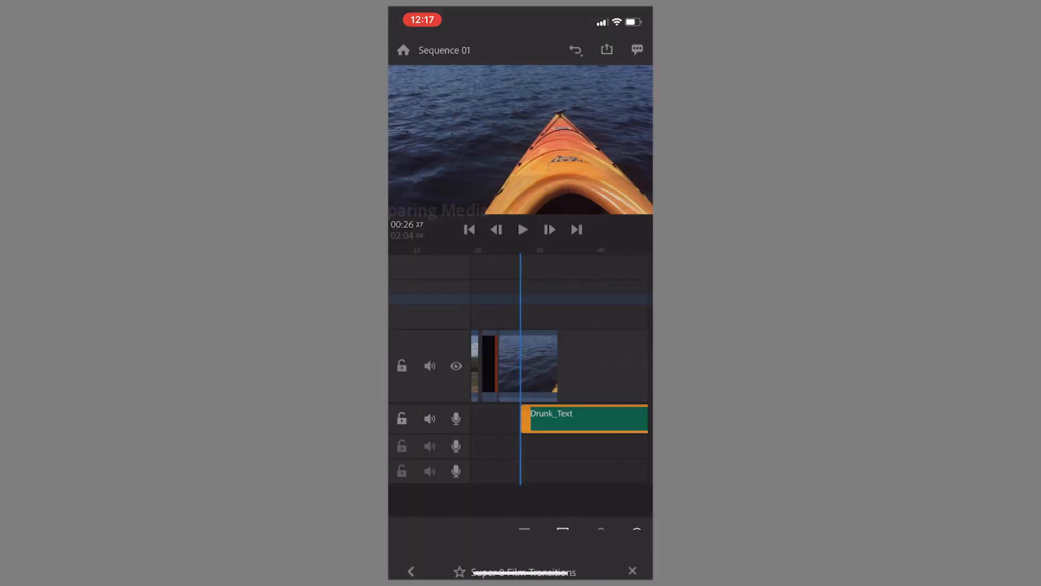
{"action": "left_click", "coordinate": [631, 570]}
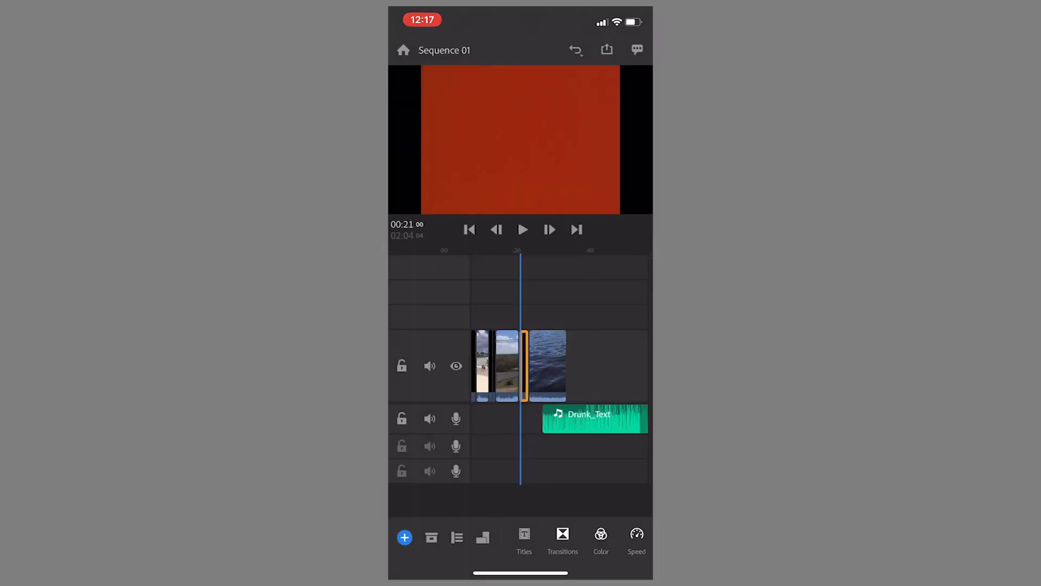
Select the Drunk_Text clip, shorten it to bring Sequence 01 to 1:37, and preview it
{"action": "left_click", "coordinate": [470, 229]}
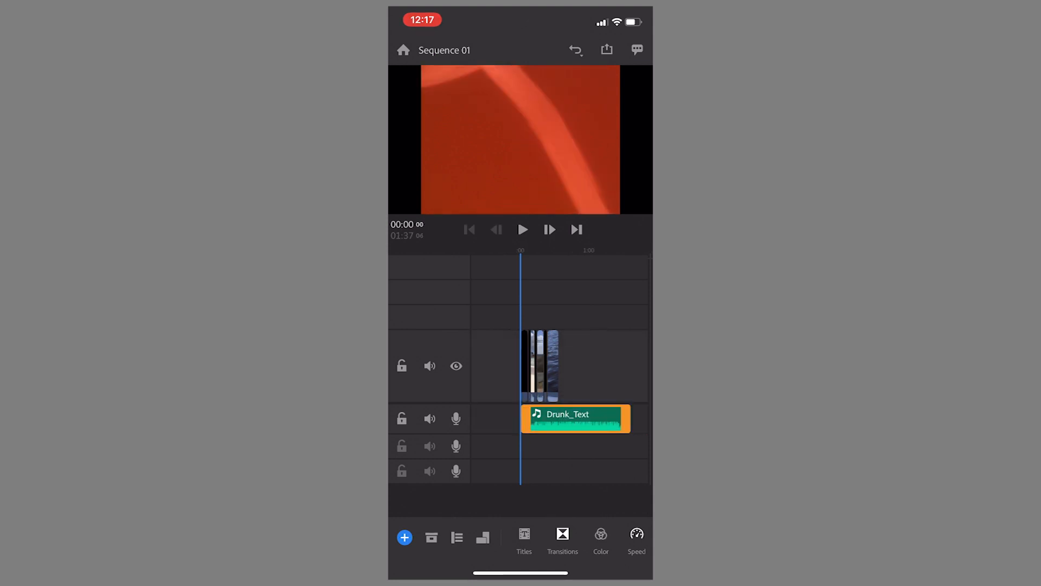
{"action": "left_click", "coordinate": [523, 229]}
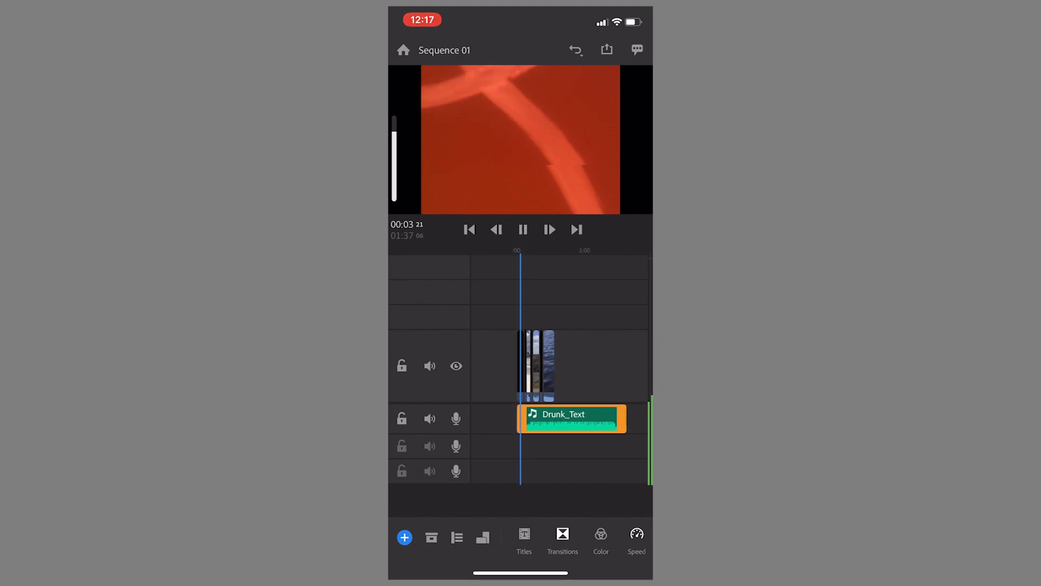
{"action": "left_click", "coordinate": [523, 229]}
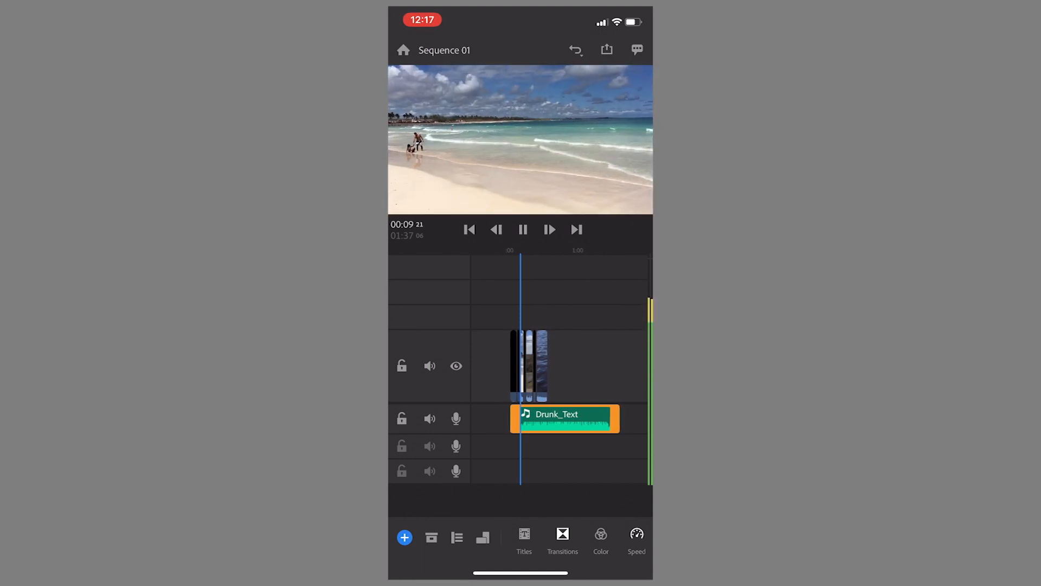
{"action": "left_click", "coordinate": [523, 229]}
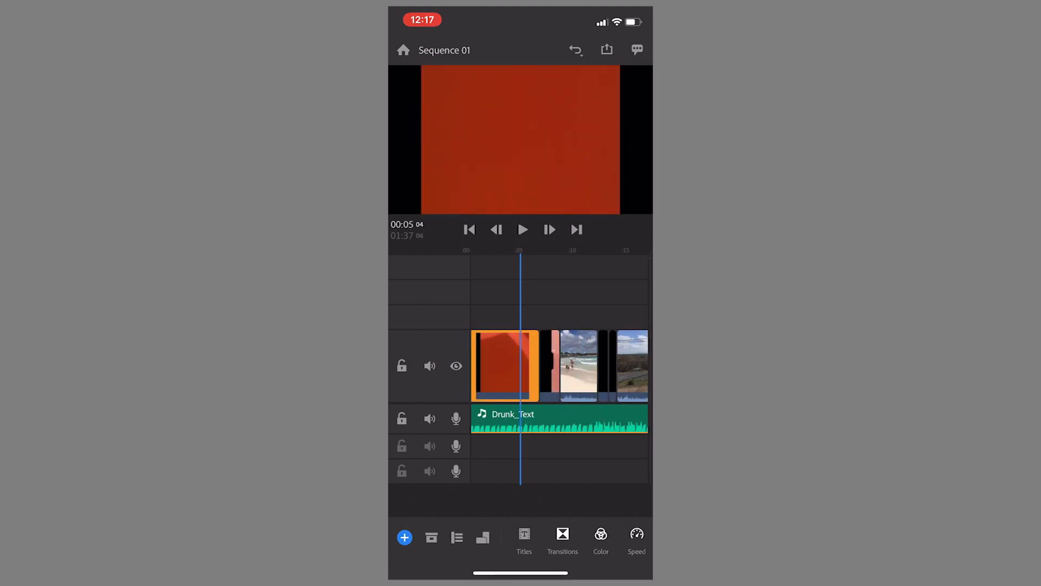
Mute the main video track's audio and play back with only Drunk_Text music
{"action": "left_click", "coordinate": [430, 366]}
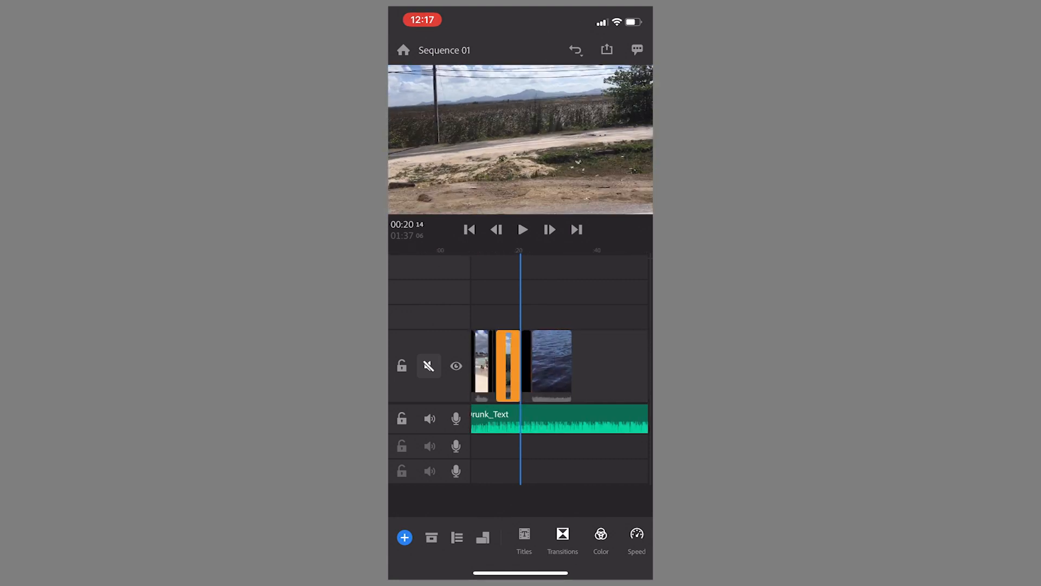
{"action": "left_click", "coordinate": [522, 228]}
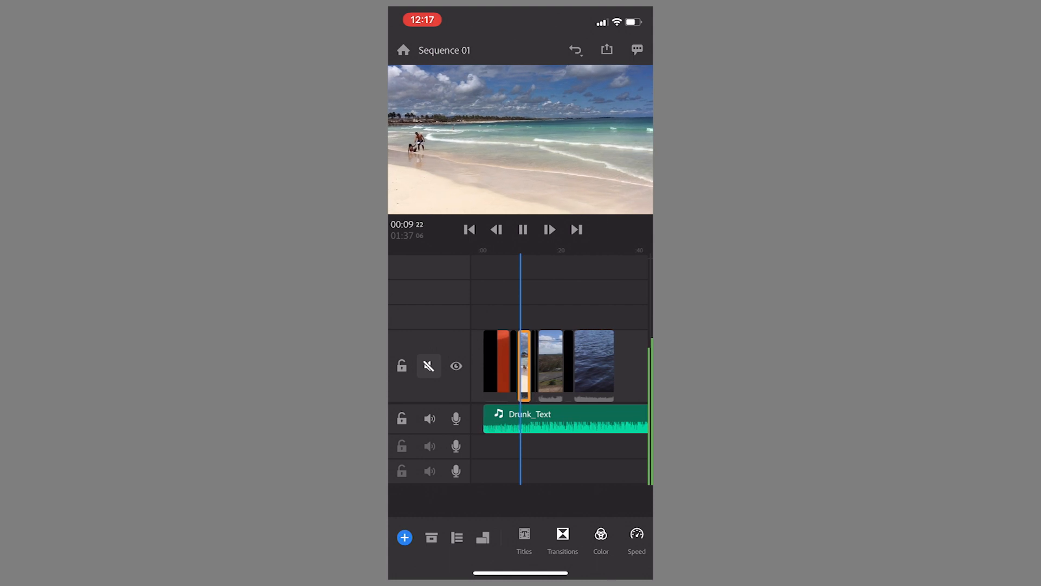